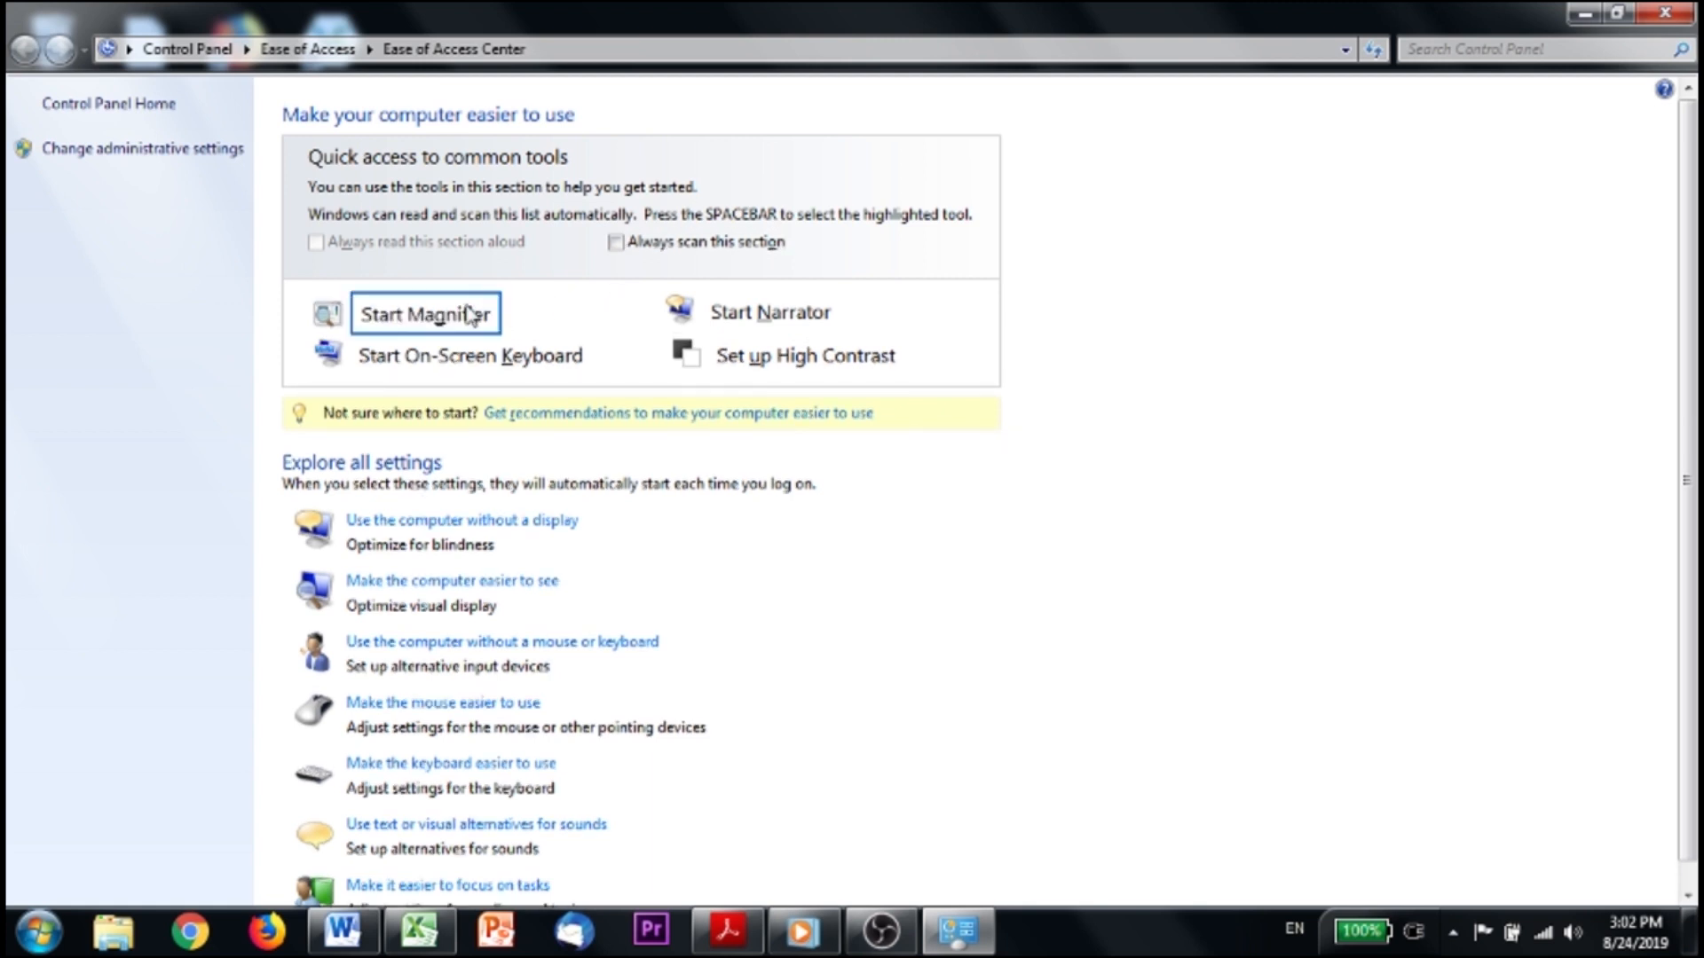
- Start Magnifier from Ease of Access Center so the enlarged view docks across the top
left_click(444, 313)
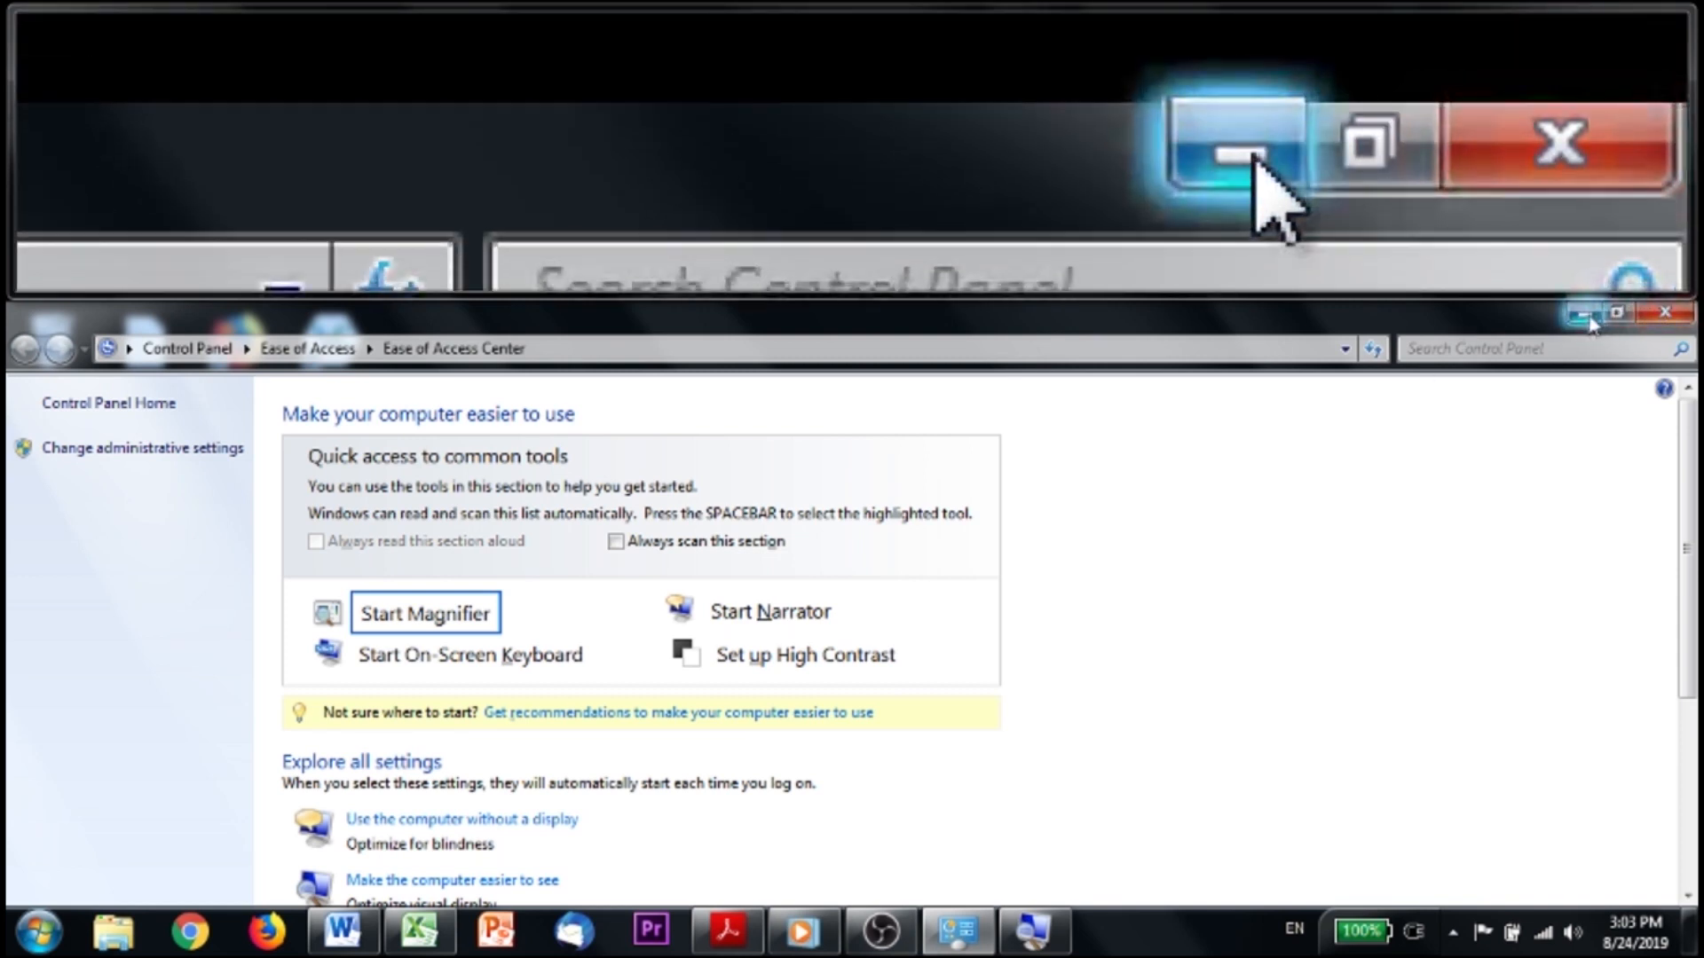
- Minimize Ease of Access Center, then zoom Magnifier to 600% and back to 400%
left_click(1228, 146)
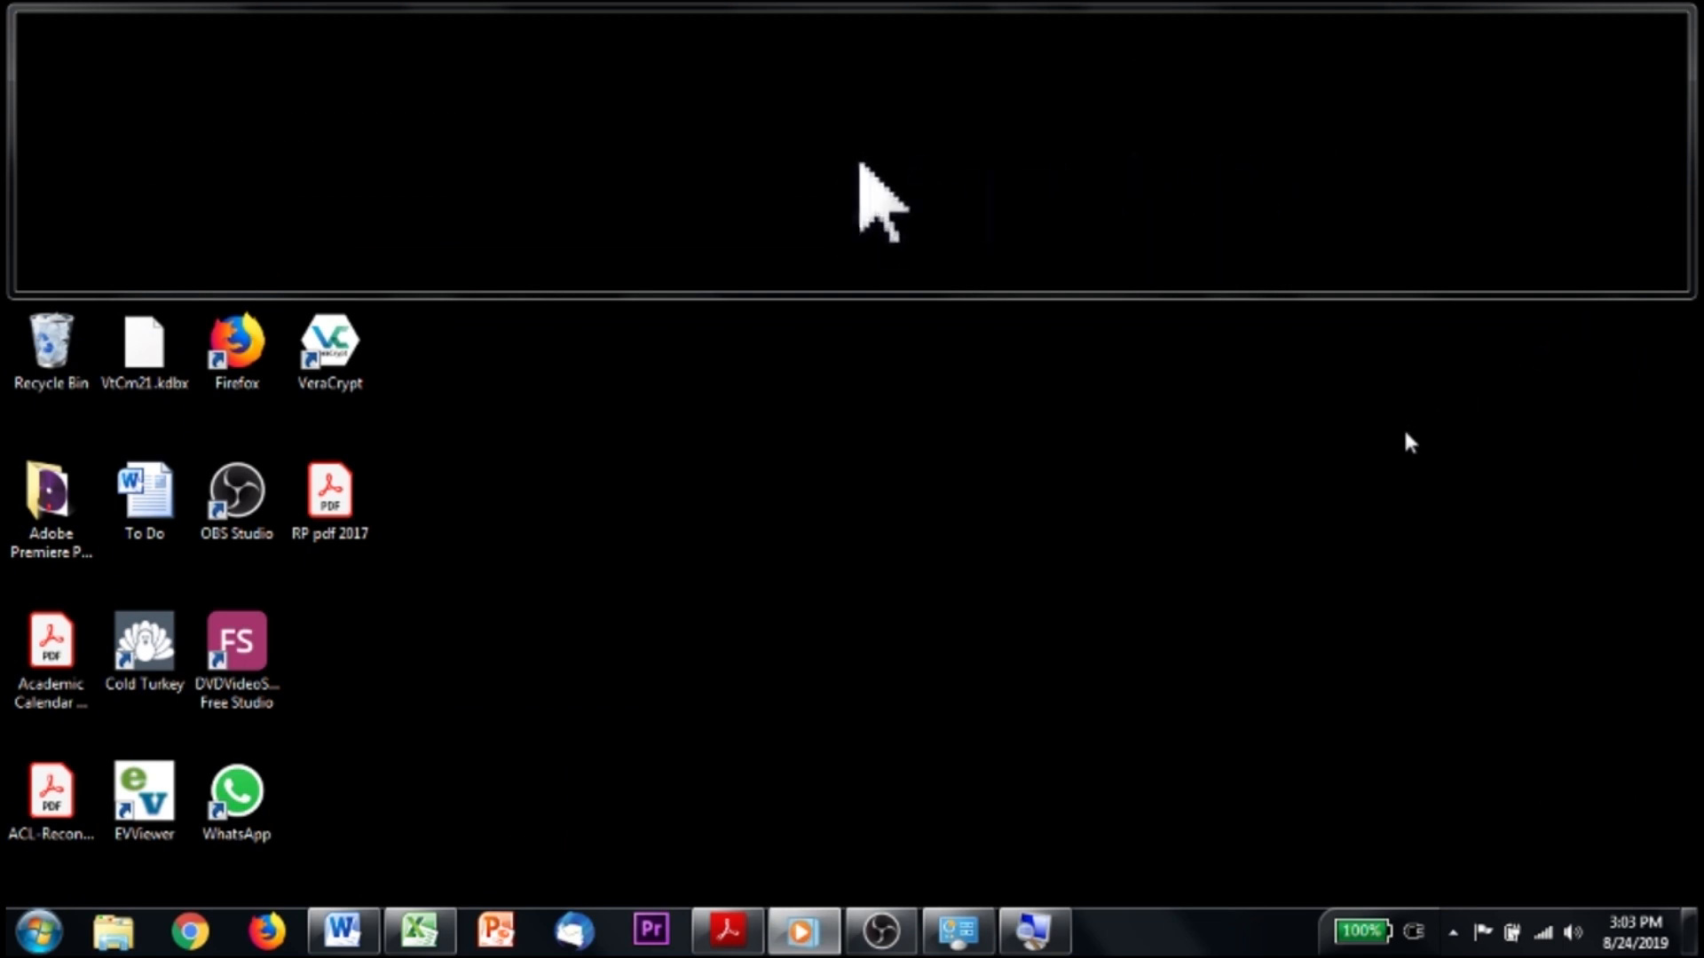
mouse_move(1031, 927)
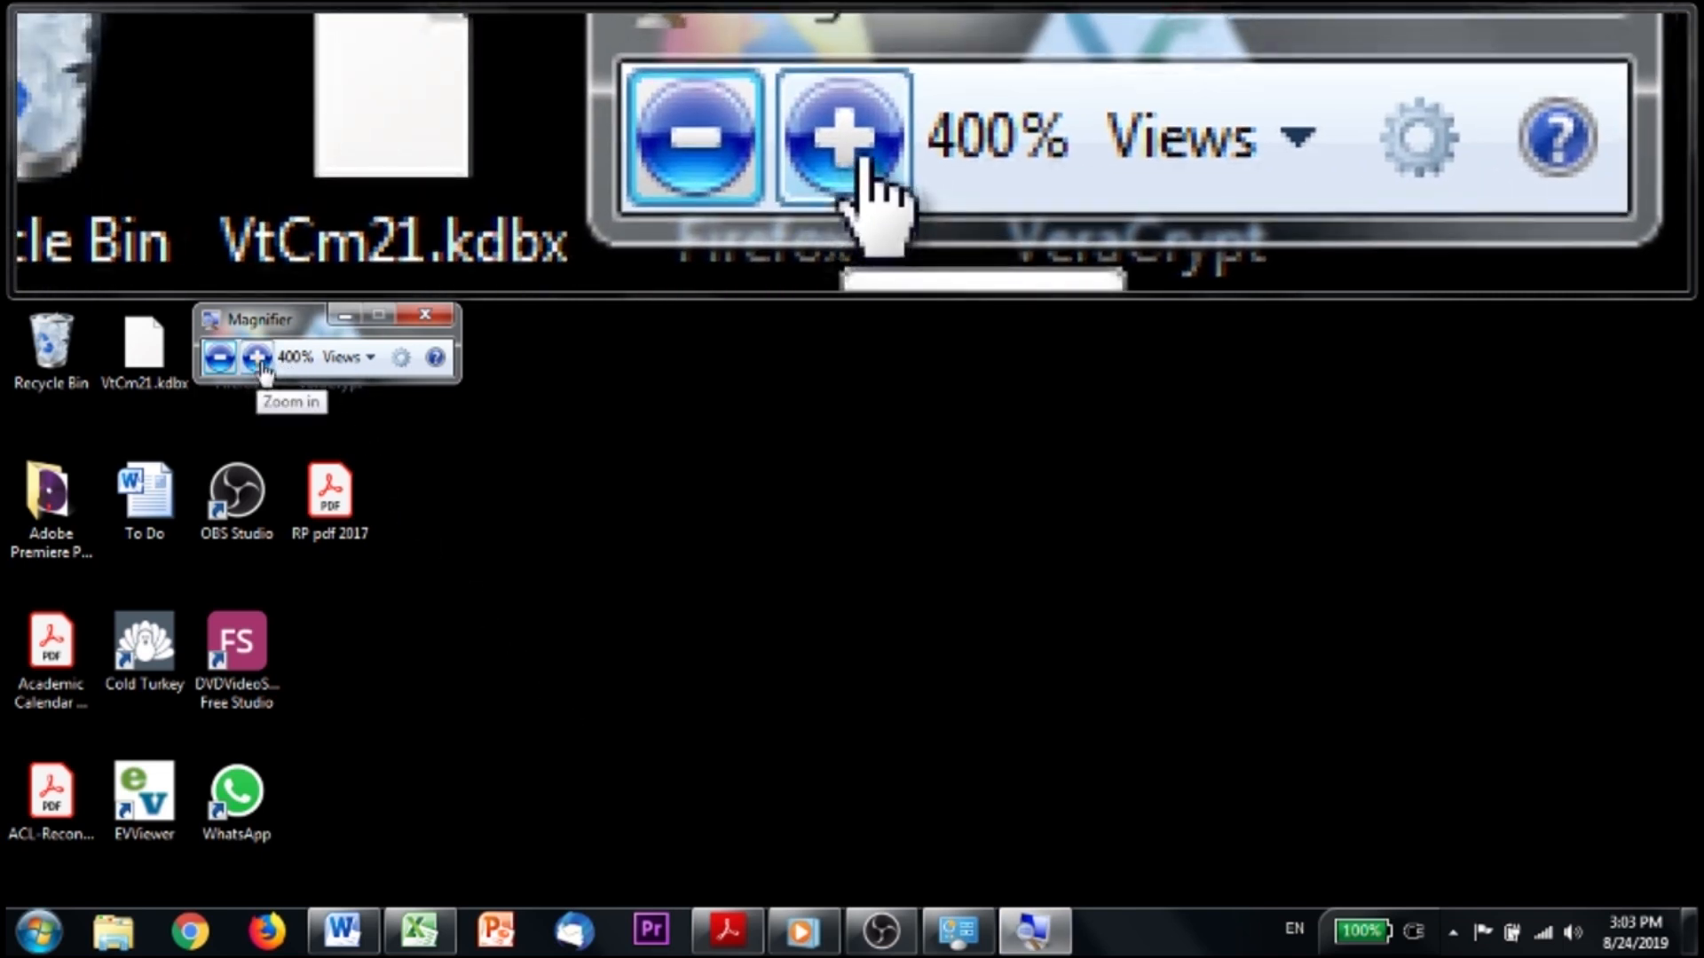
left_click(259, 356)
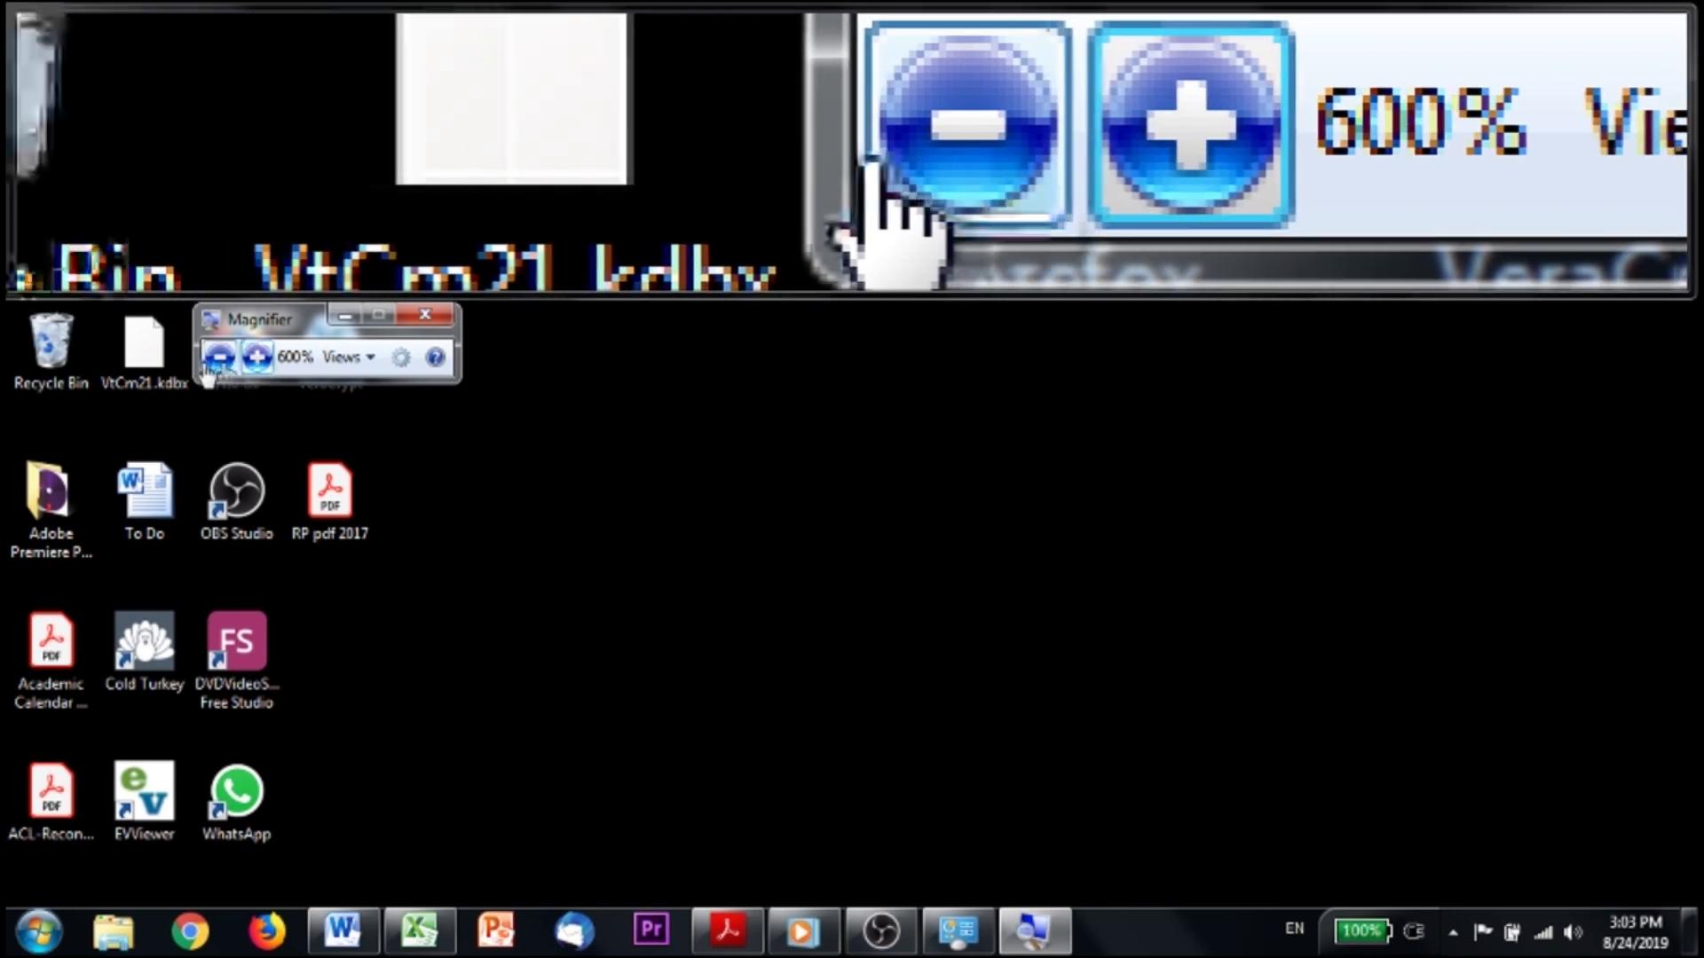
left_click(220, 357)
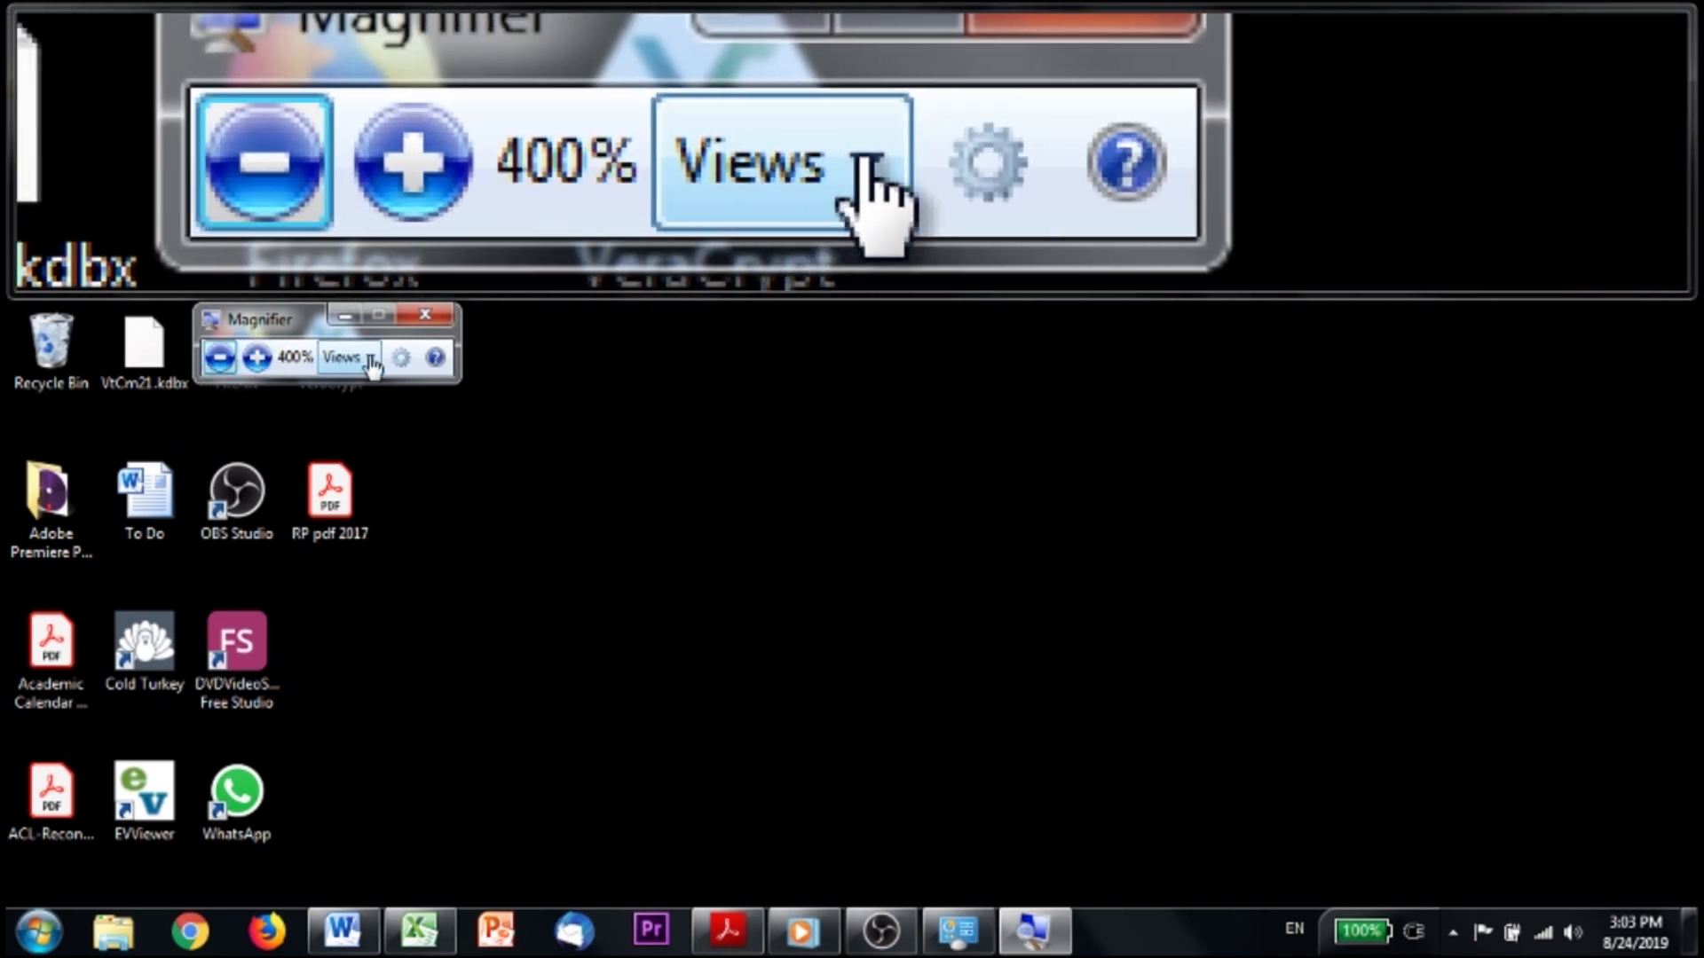